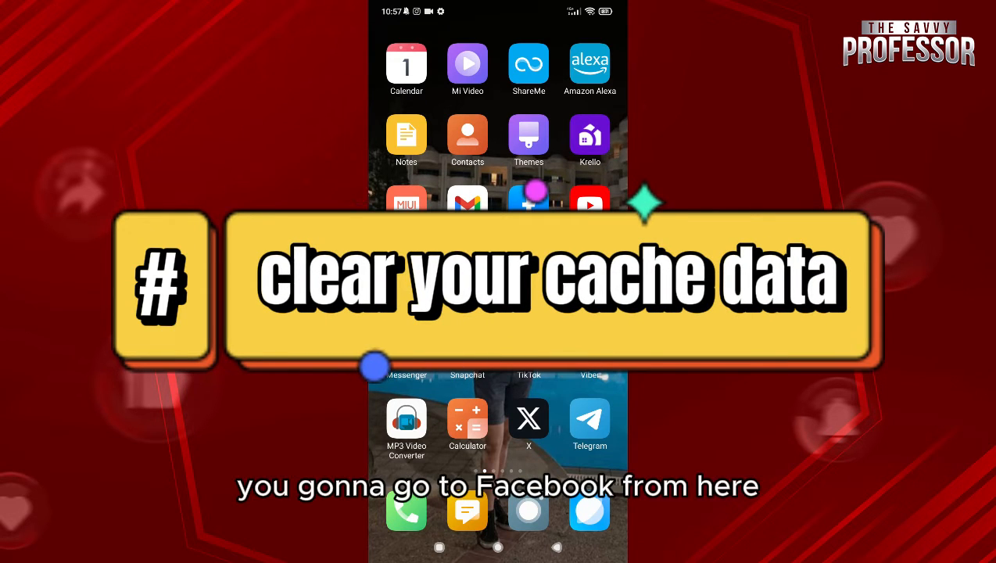
Step: From the Facebook icon's quick options, reach App info and bring up the Clear cache / Clear all data dialog
click(528, 205)
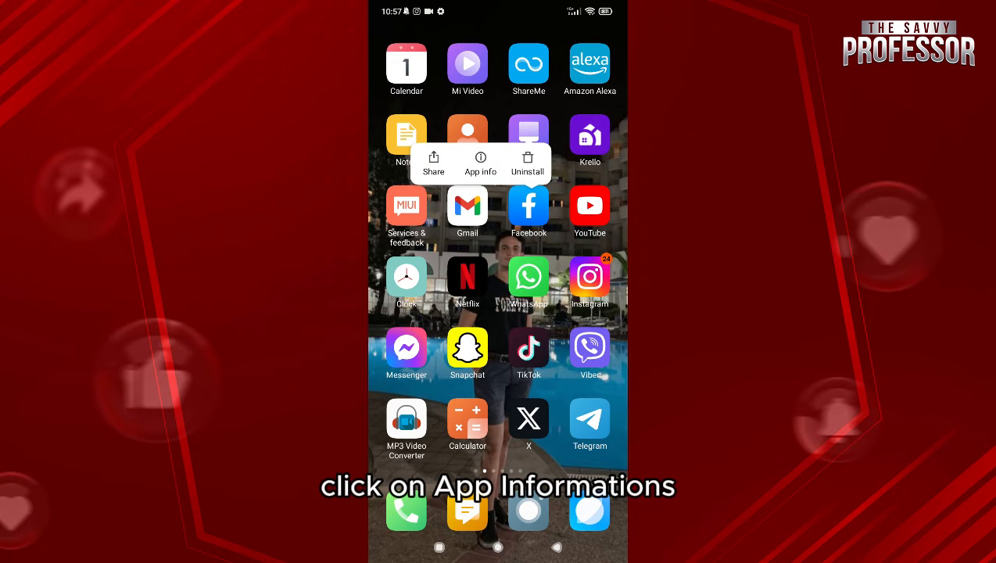
click(480, 164)
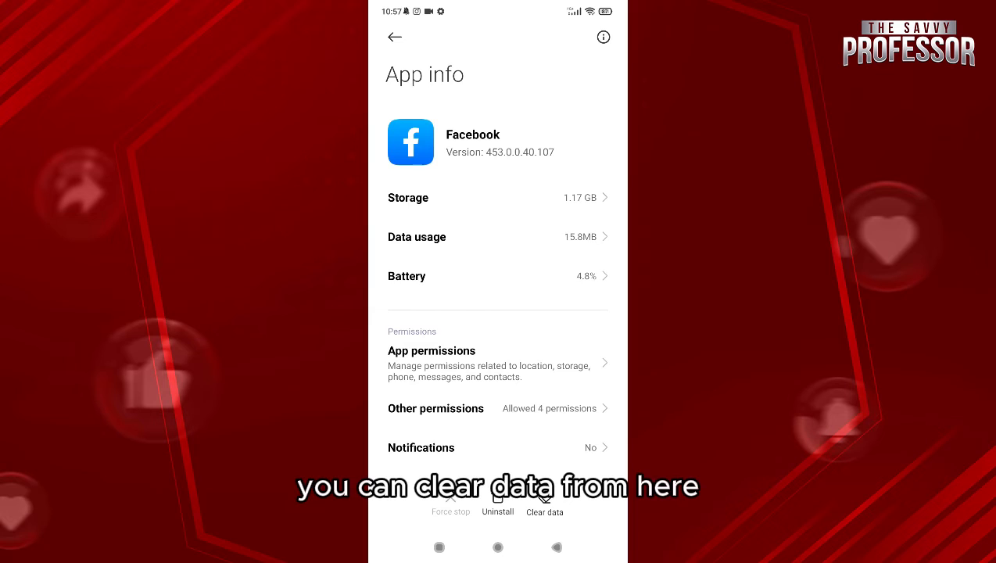
click(544, 504)
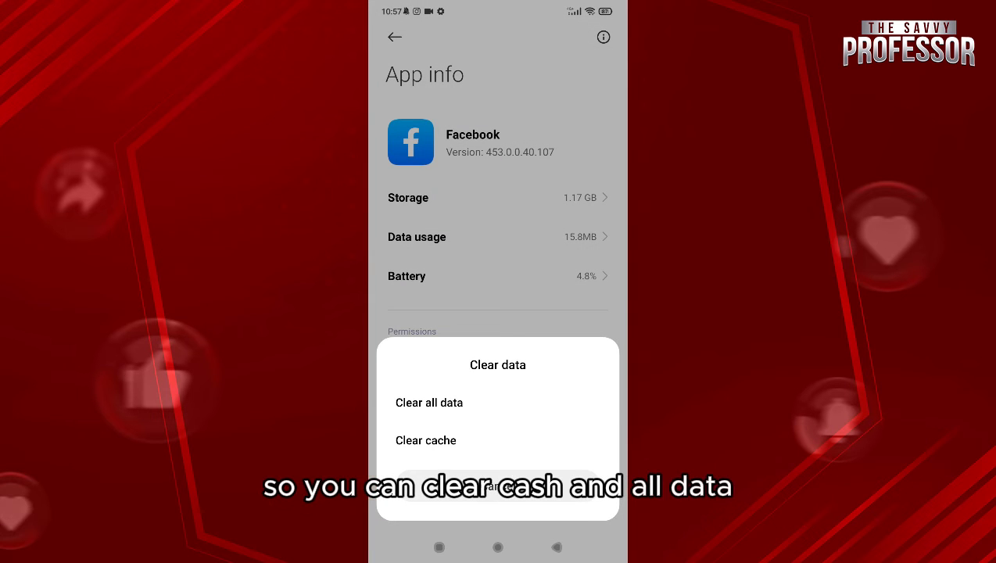